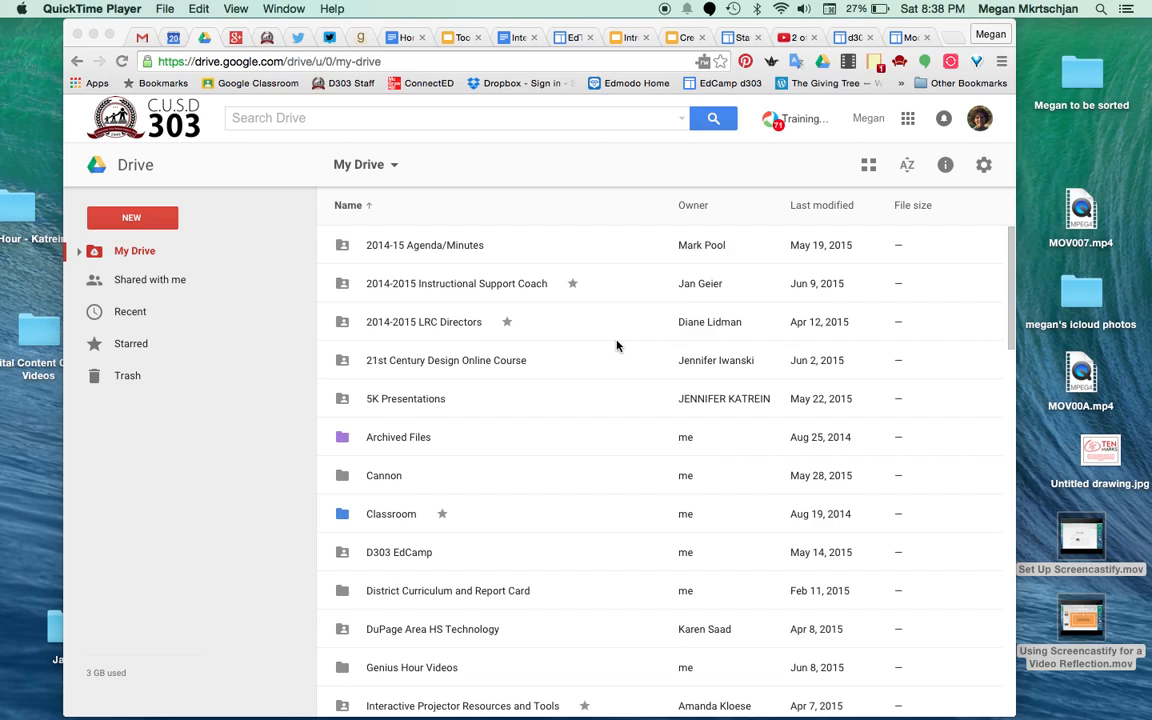
{"action": "mouse_move", "coordinate": [518, 421]}
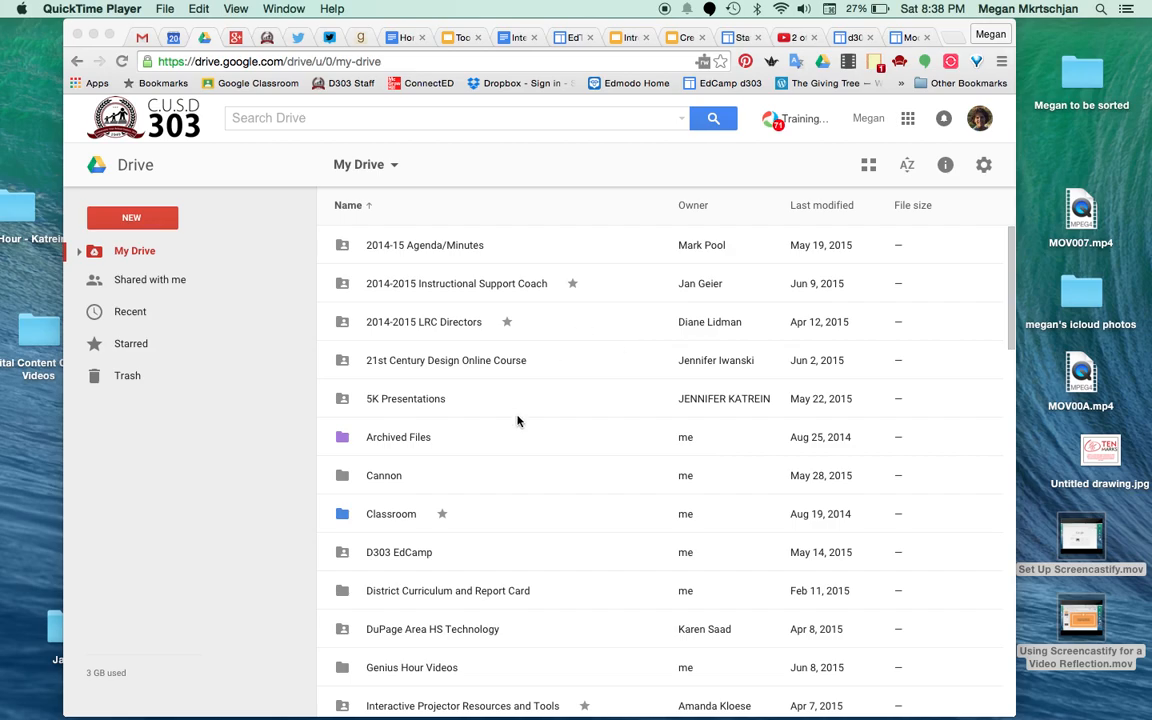
{"action": "mouse_move", "coordinate": [183, 251]}
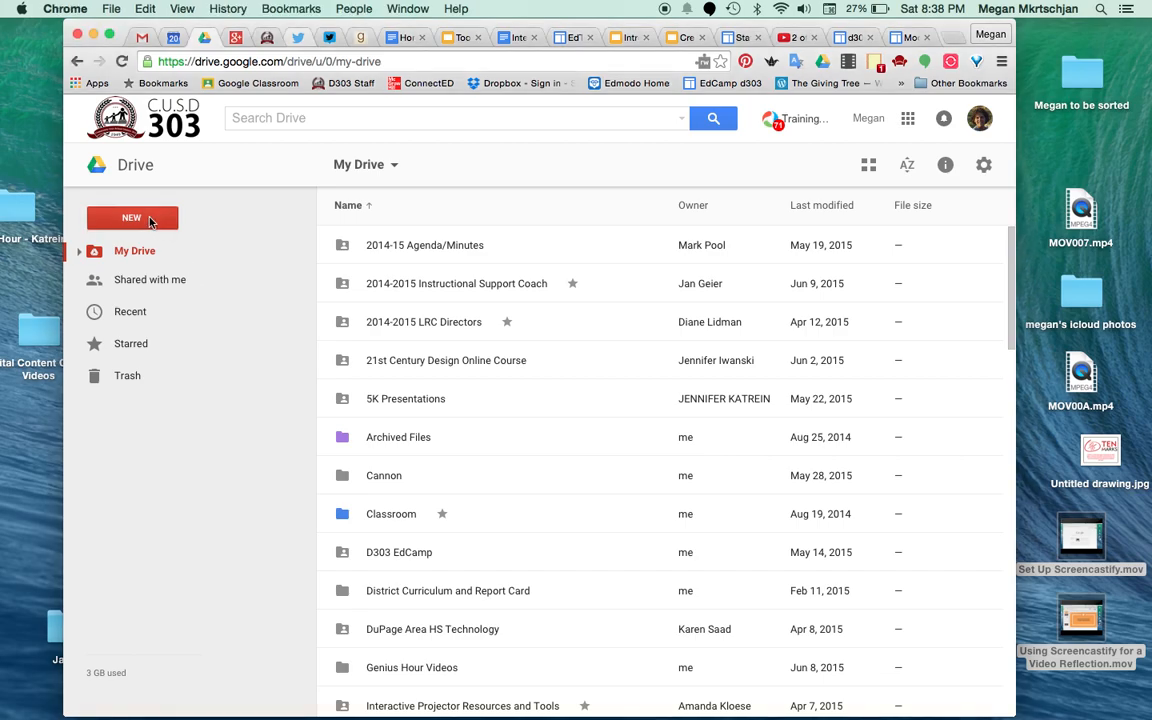
Bring up the NEW menu for adding items to My Drive
{"action": "left_click", "coordinate": [132, 217]}
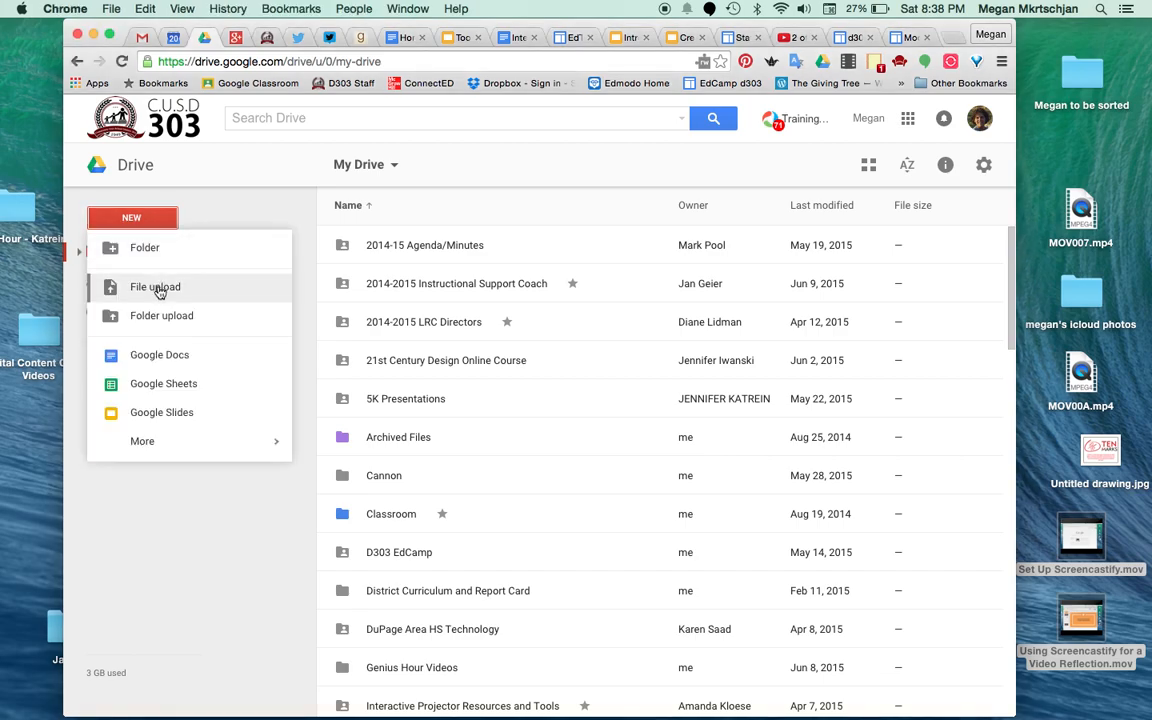
Upload 'Using Quicktime to Record a Video Reflection (2).mov' from the Desktop to My Drive
{"action": "left_click", "coordinate": [155, 287]}
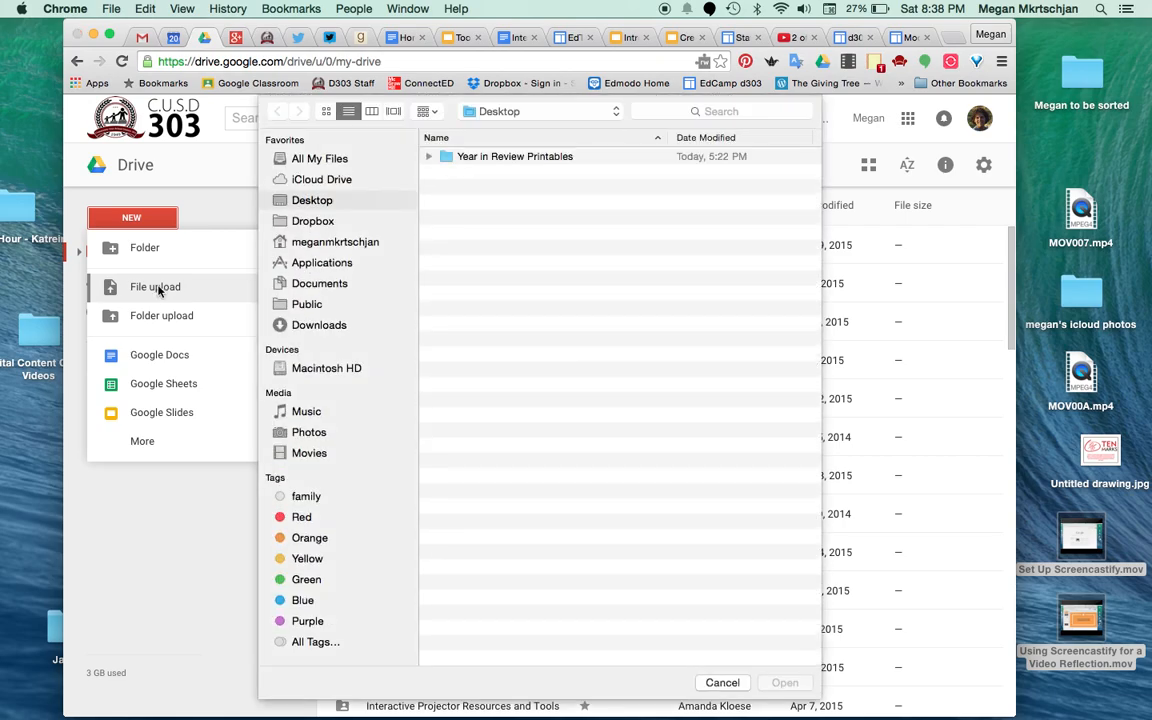
{"action": "left_click", "coordinate": [312, 200]}
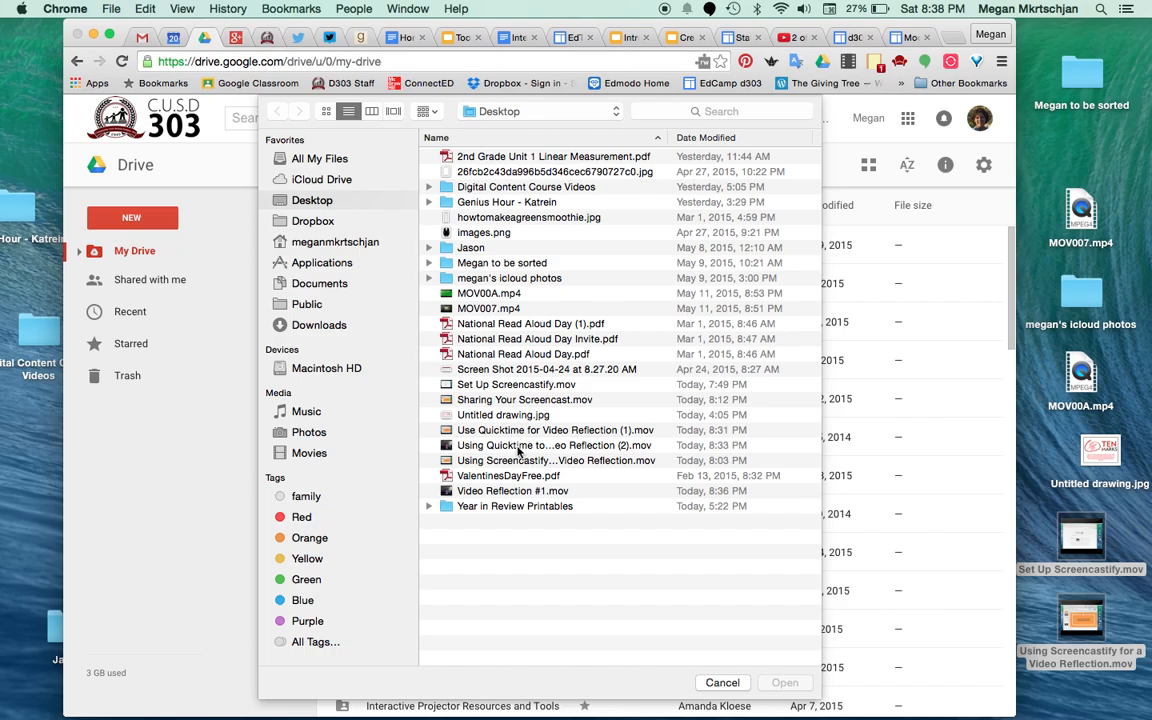
{"action": "left_click", "coordinate": [555, 430]}
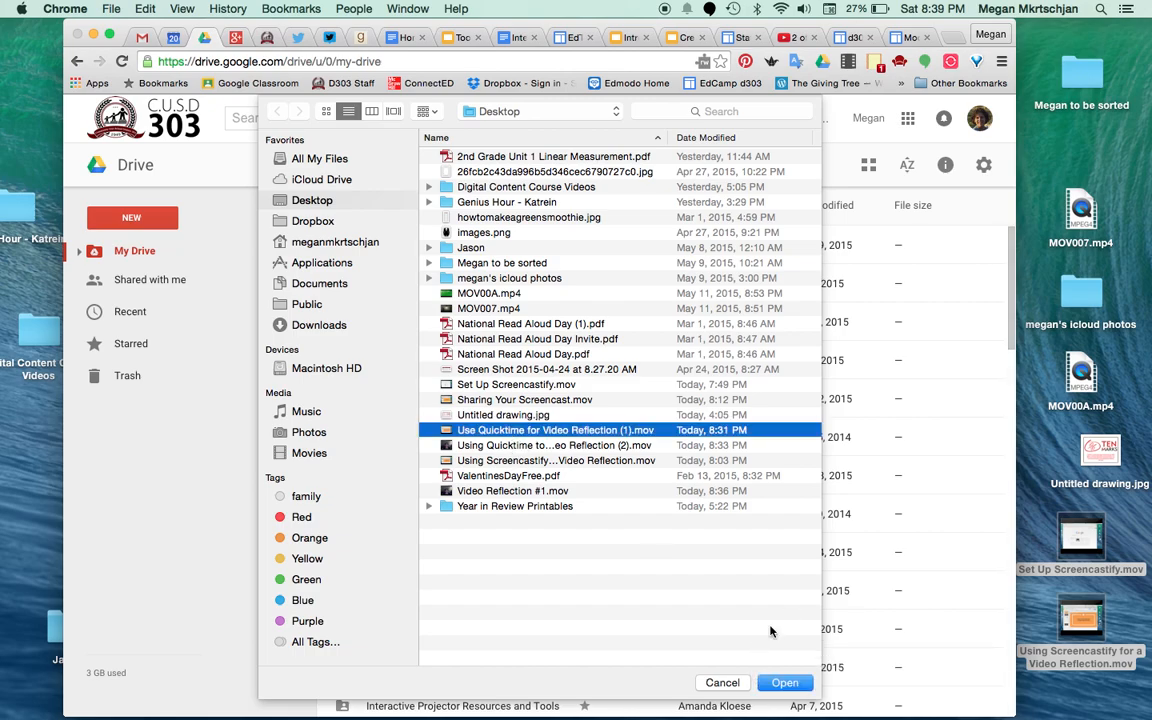
{"action": "mouse_move", "coordinate": [524, 449]}
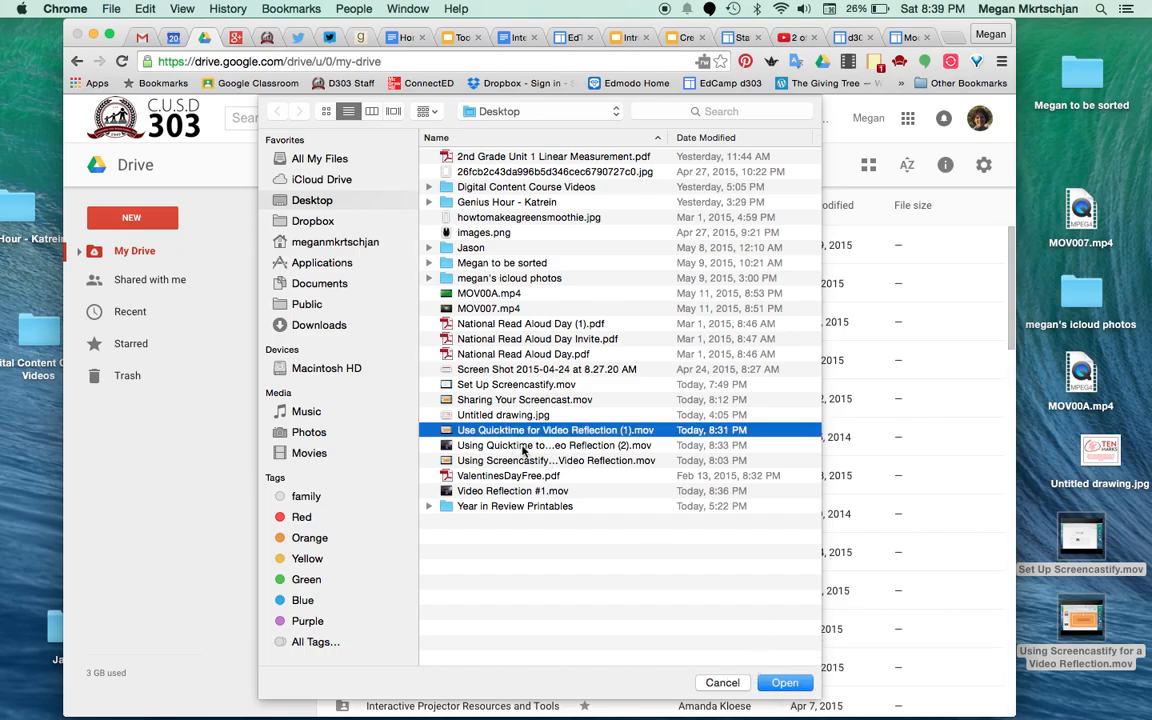
{"action": "left_click", "coordinate": [554, 445]}
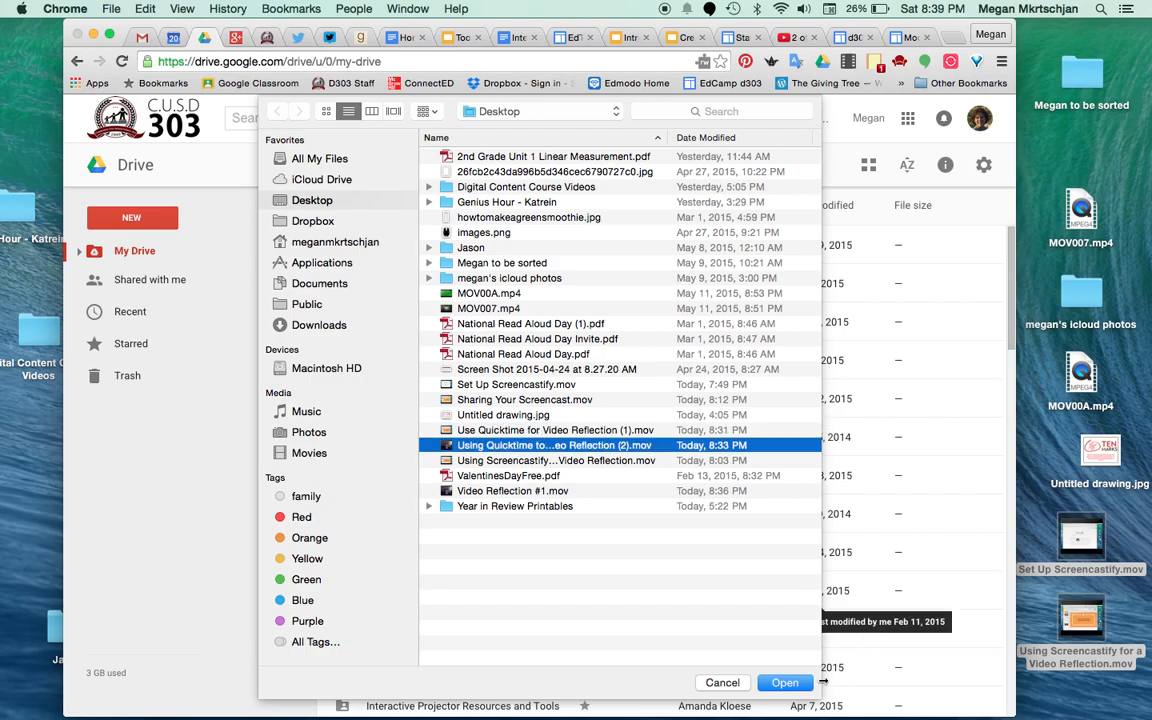
{"action": "left_click", "coordinate": [784, 682]}
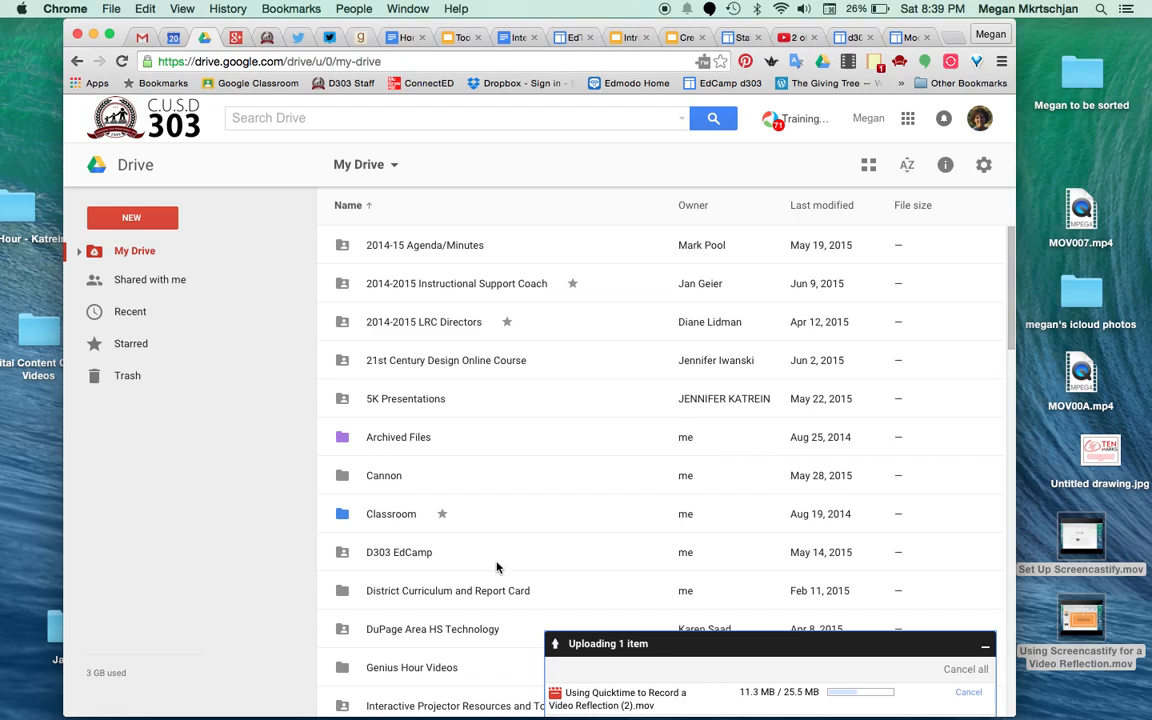
Select the AR Rev War Facebook Telagami video and bring up its sharing settings
{"action": "scroll", "scroll_direction": "down", "scroll_amount": 3}
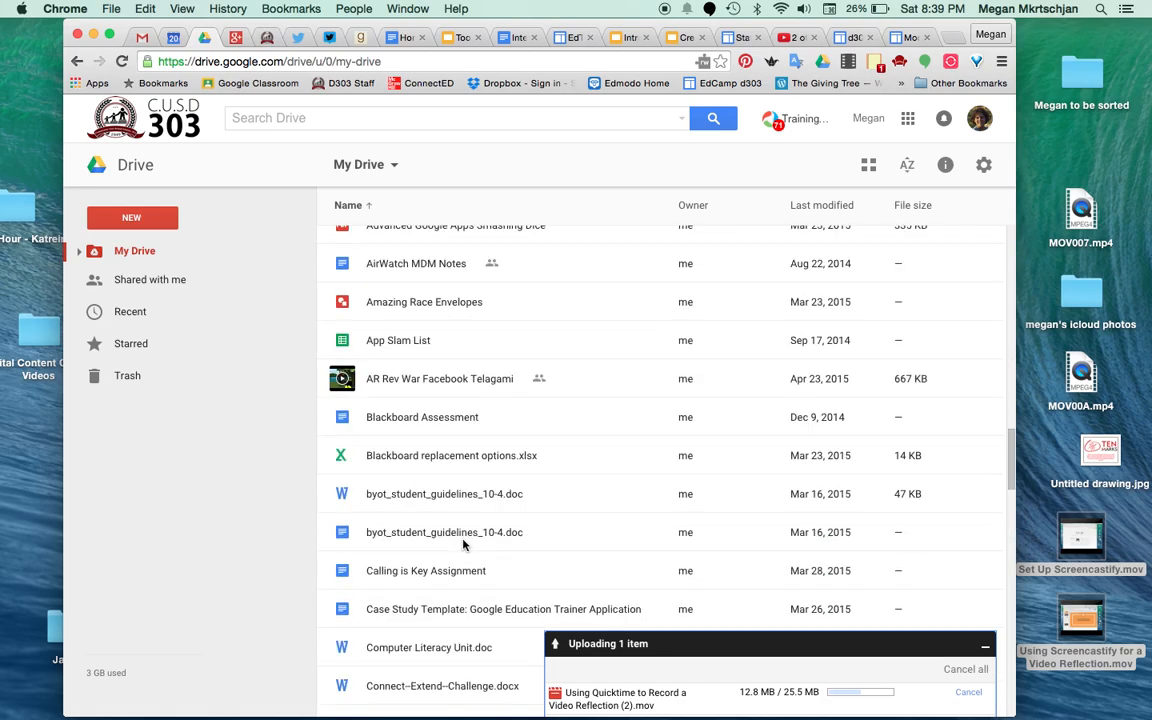
{"action": "scroll", "scroll_direction": "down", "scroll_amount": 3}
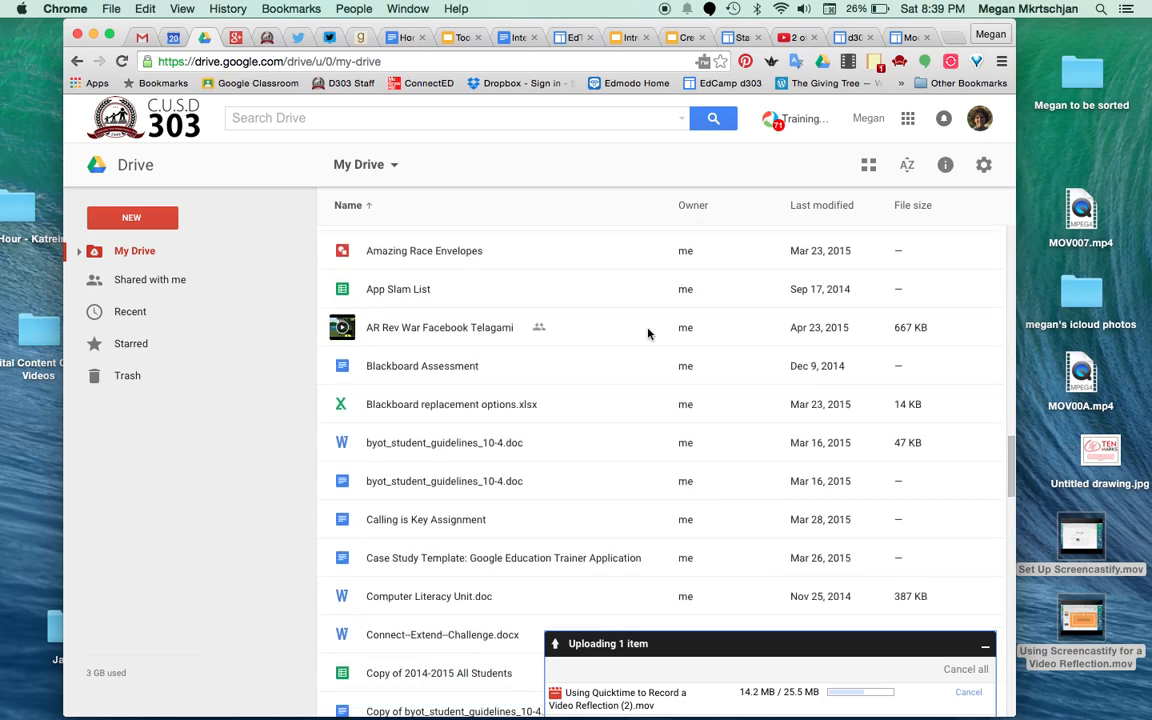
{"action": "left_click", "coordinate": [439, 327]}
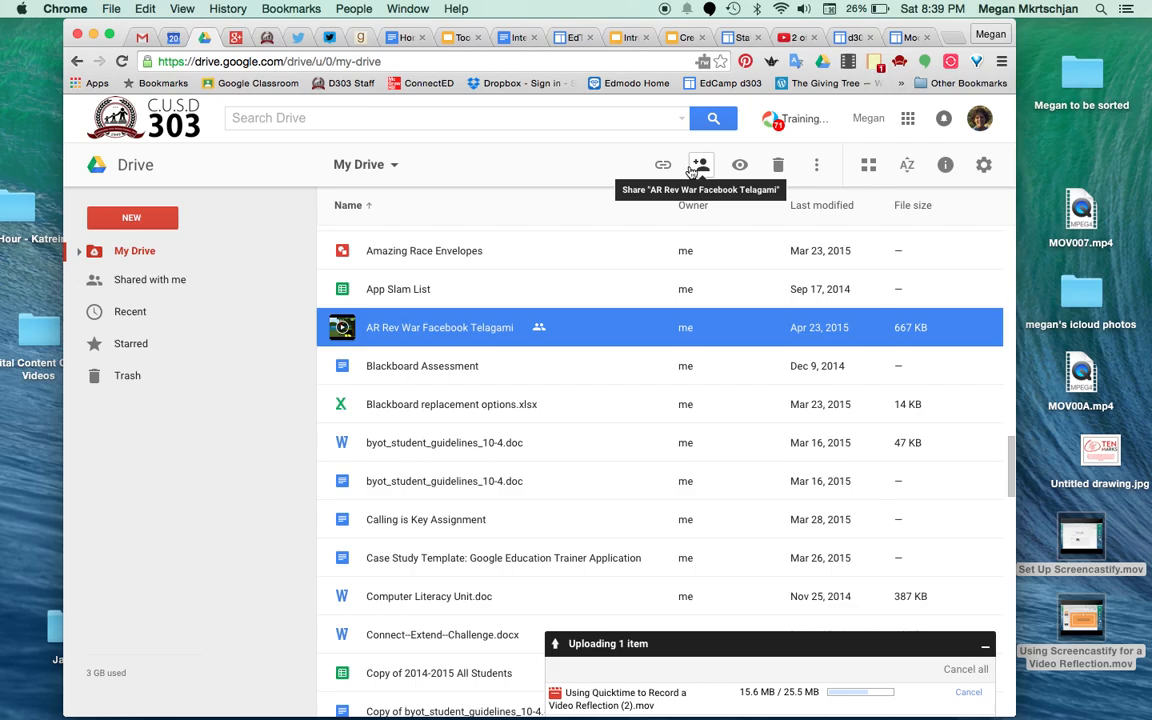
{"action": "mouse_move", "coordinate": [663, 164]}
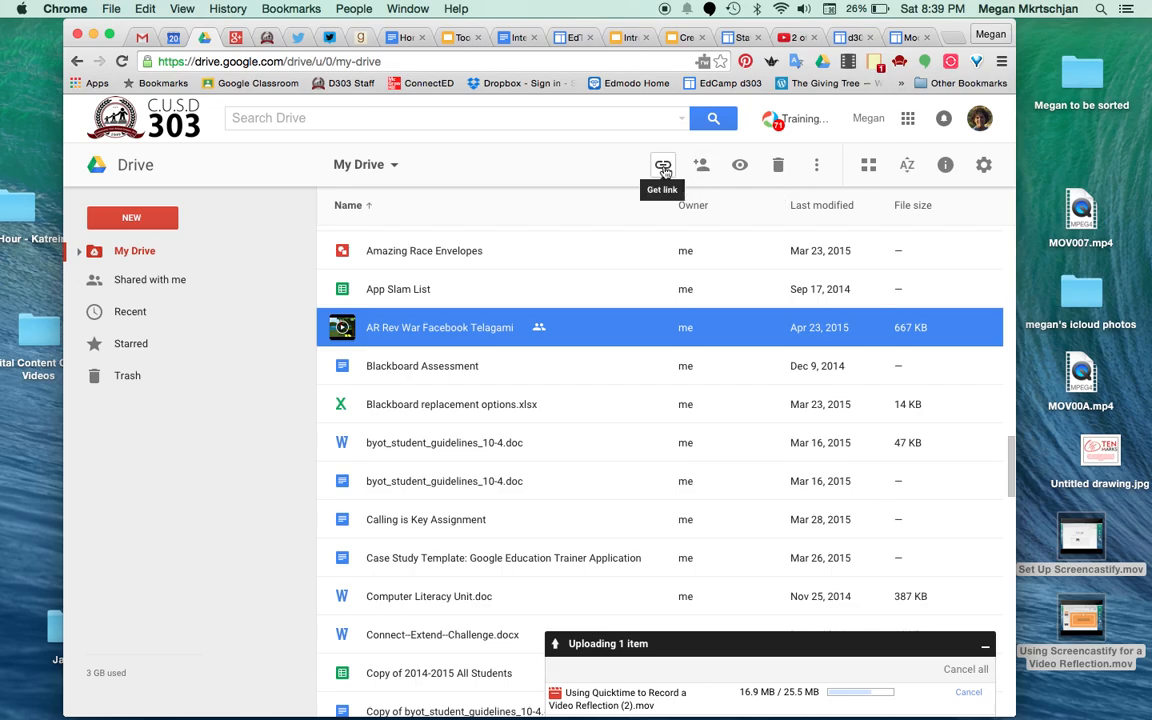
{"action": "mouse_move", "coordinate": [701, 164]}
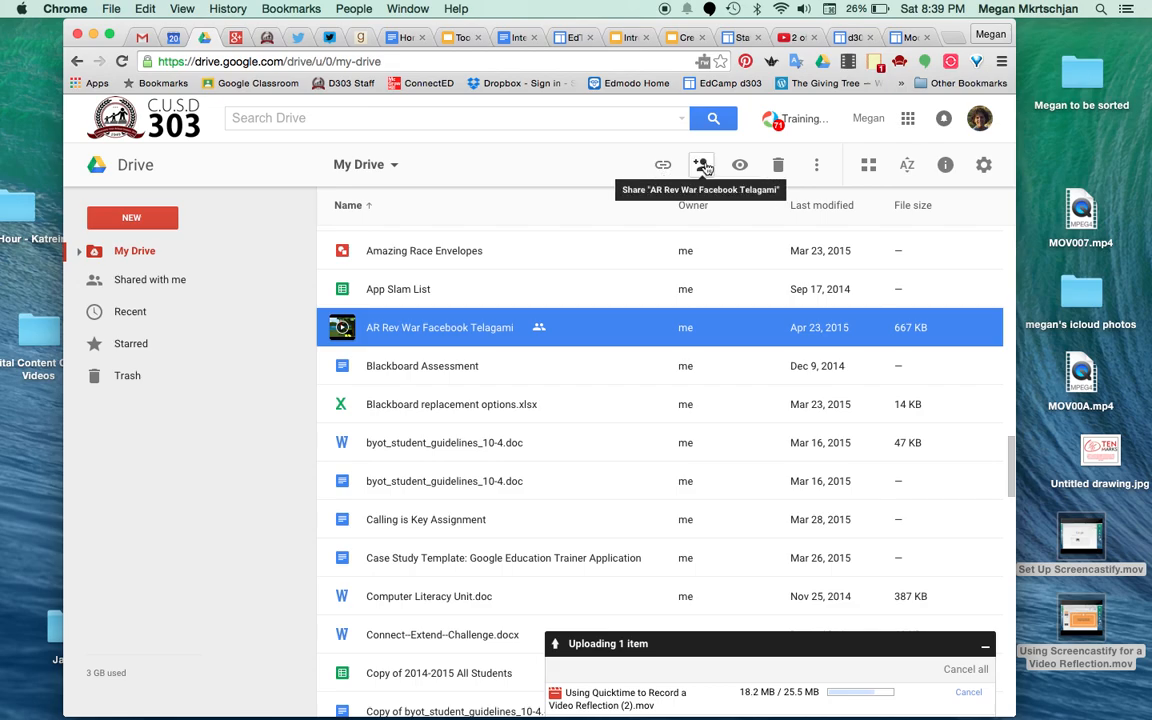
{"action": "left_click", "coordinate": [701, 164]}
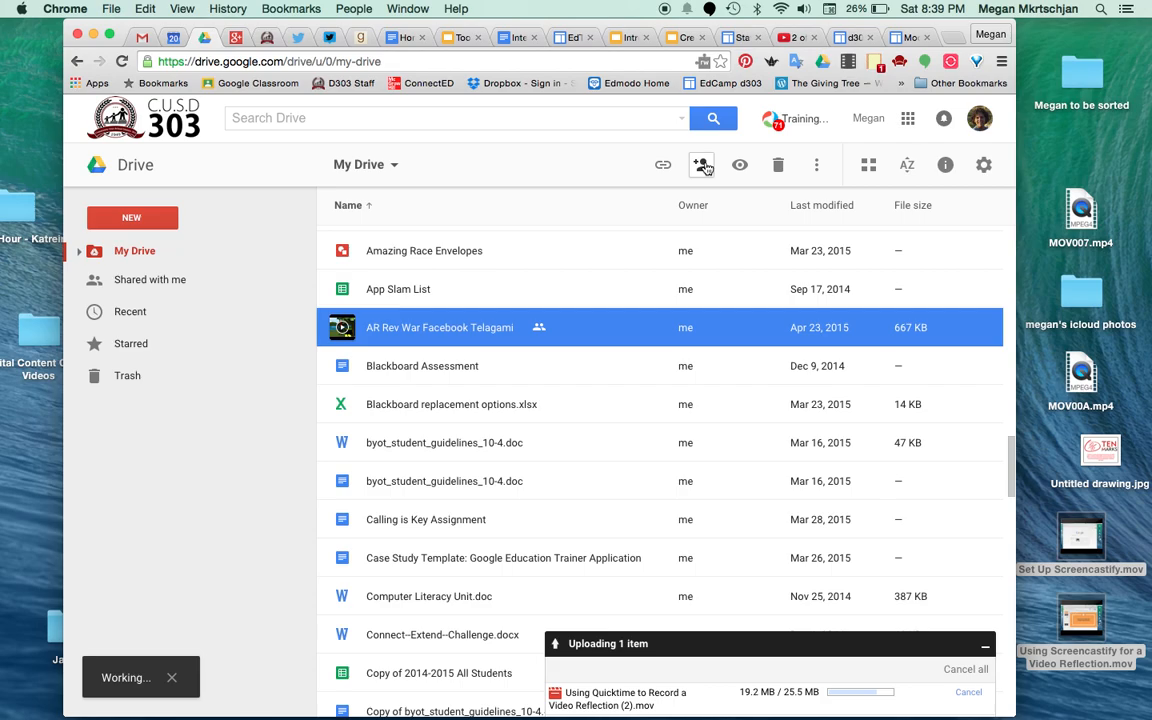
{"action": "left_click", "coordinate": [702, 164]}
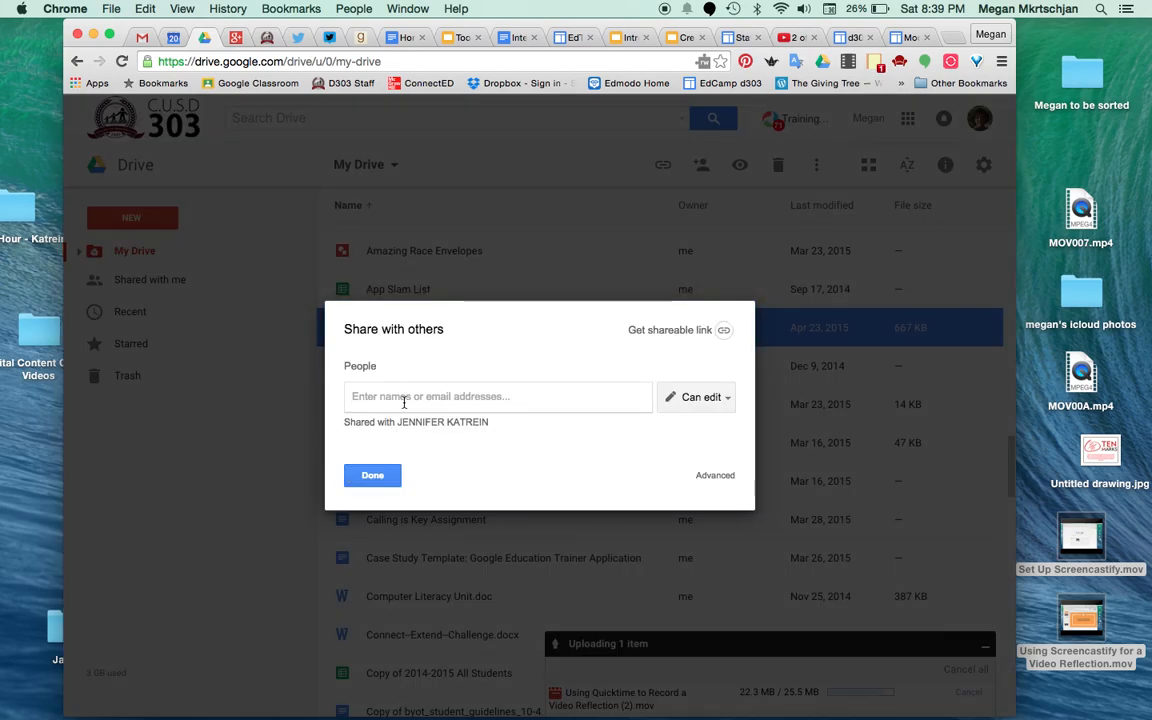
{"action": "left_click", "coordinate": [697, 397]}
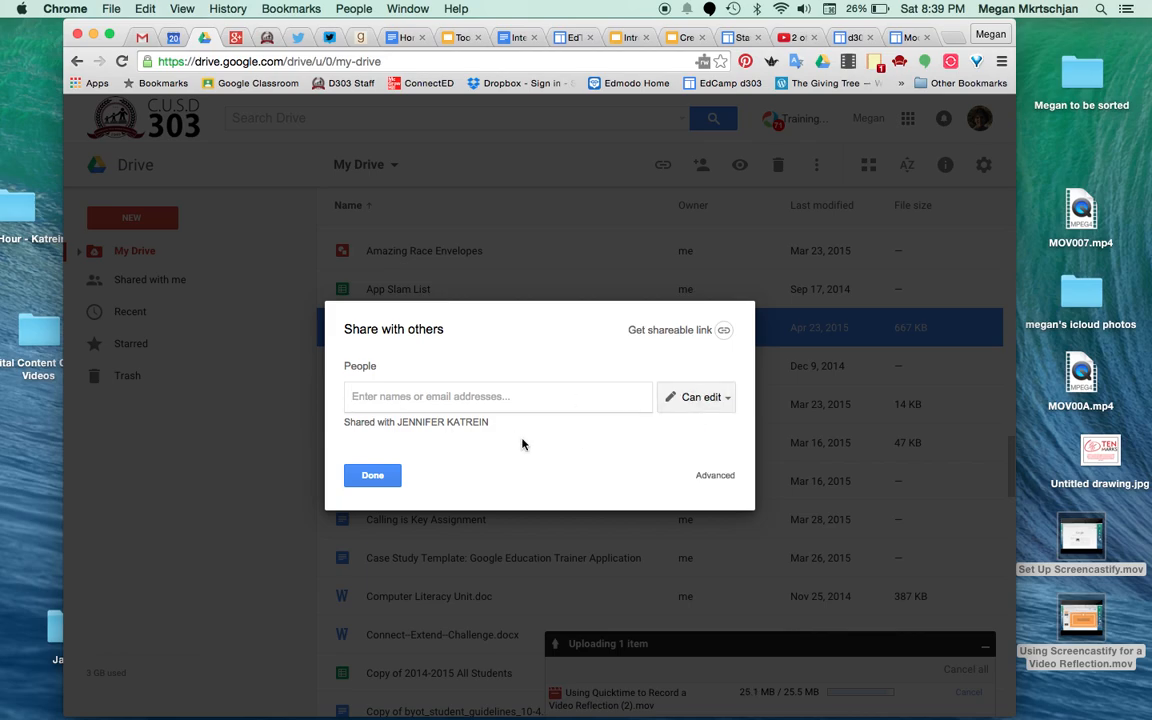
{"action": "left_click", "coordinate": [372, 475]}
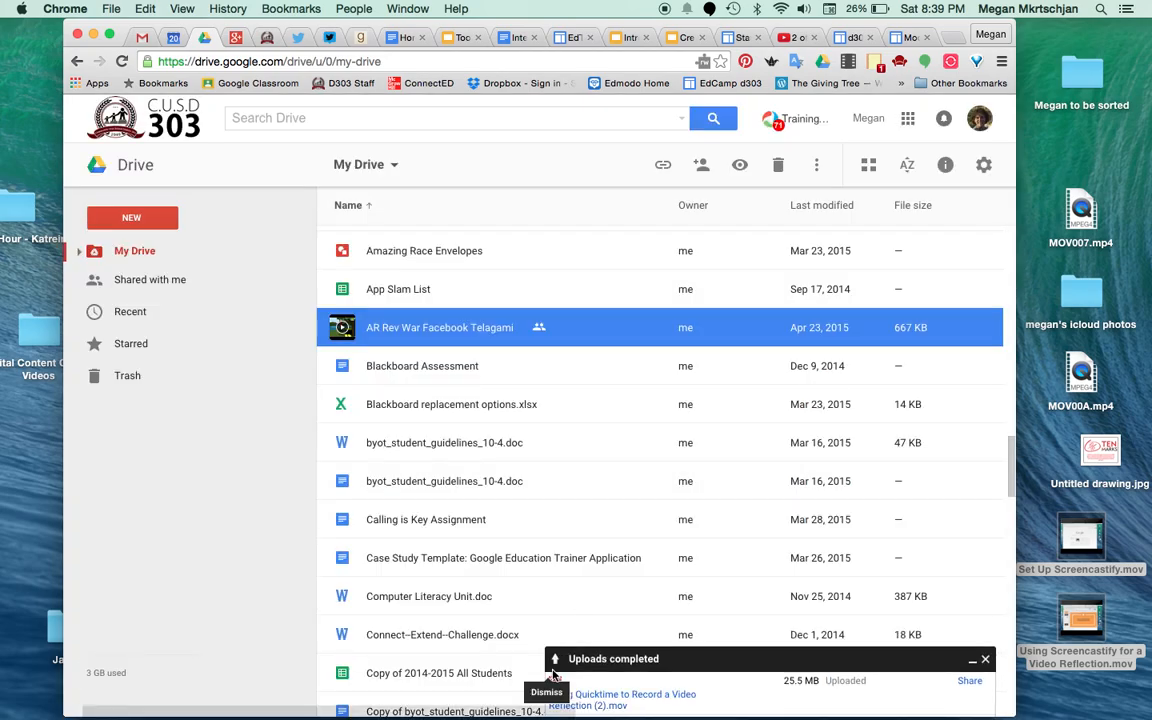
Share the completed Quicktime reflection upload from the Uploads completed panel
{"action": "scroll", "scroll_direction": "down", "scroll_amount": 3}
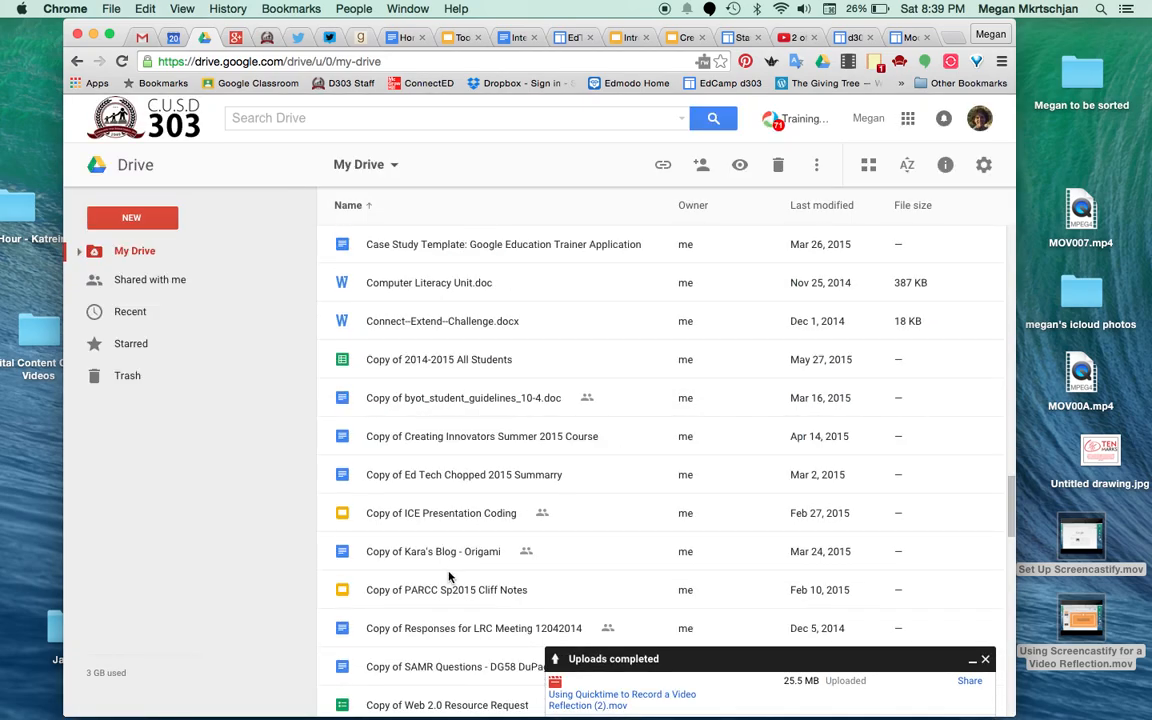
{"action": "scroll", "scroll_direction": "down", "scroll_amount": 3}
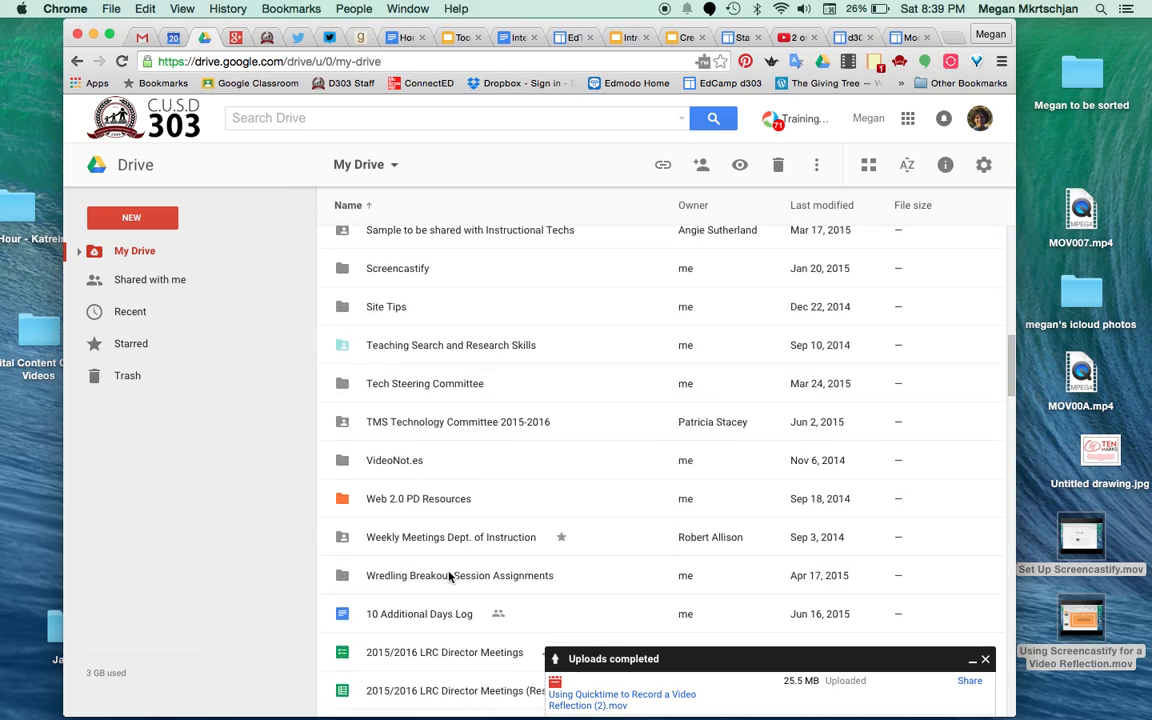
{"action": "scroll", "scroll_direction": "down", "scroll_amount": 3}
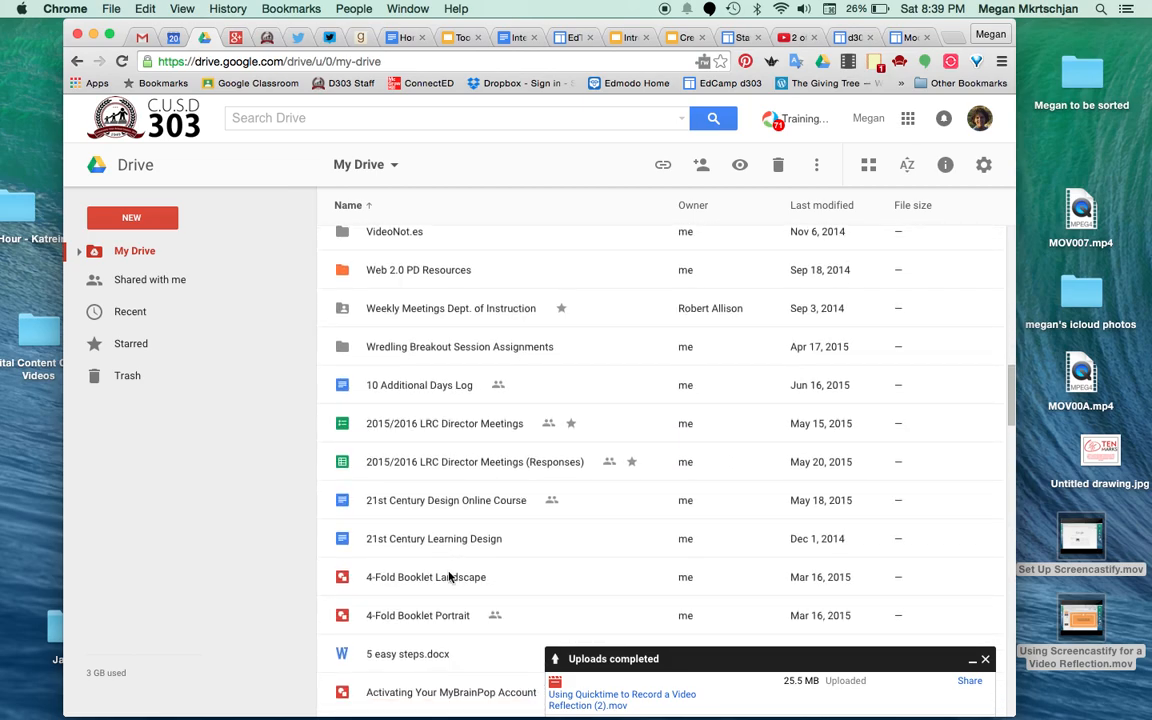
{"action": "mouse_move", "coordinate": [770, 603]}
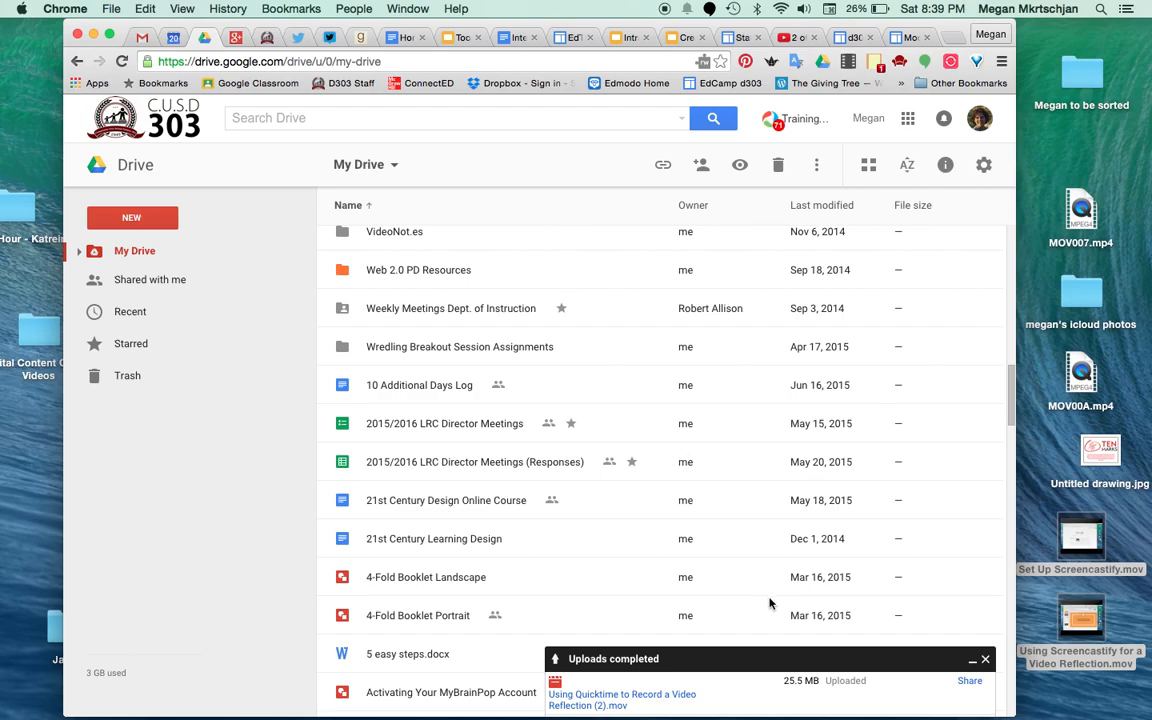
{"action": "mouse_move", "coordinate": [969, 681]}
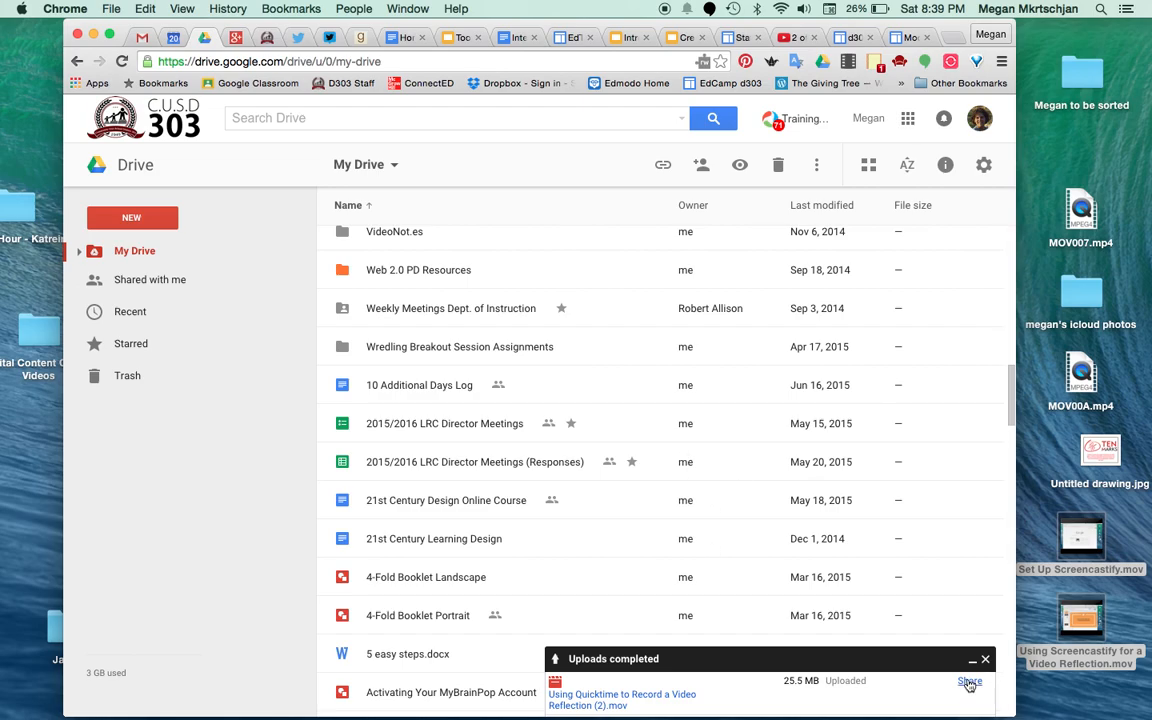
{"action": "left_click", "coordinate": [969, 681]}
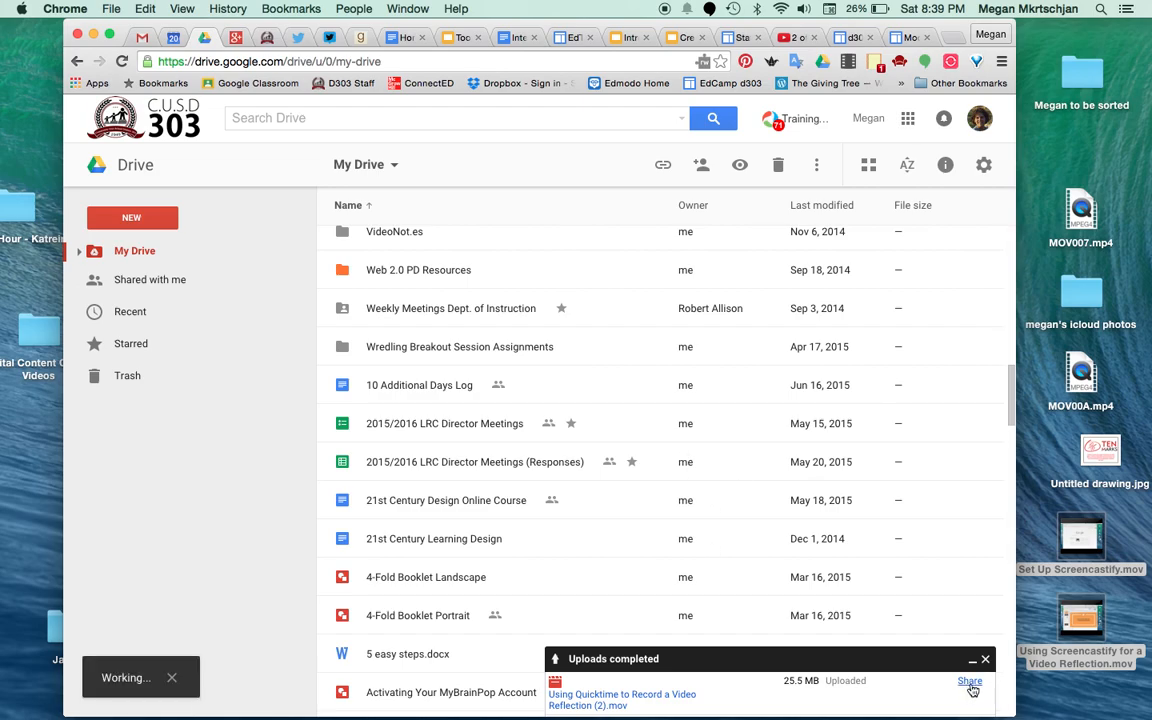
Give the invited colleagues Can view access and go to the Advanced sharing settings
{"action": "left_click", "coordinate": [969, 681]}
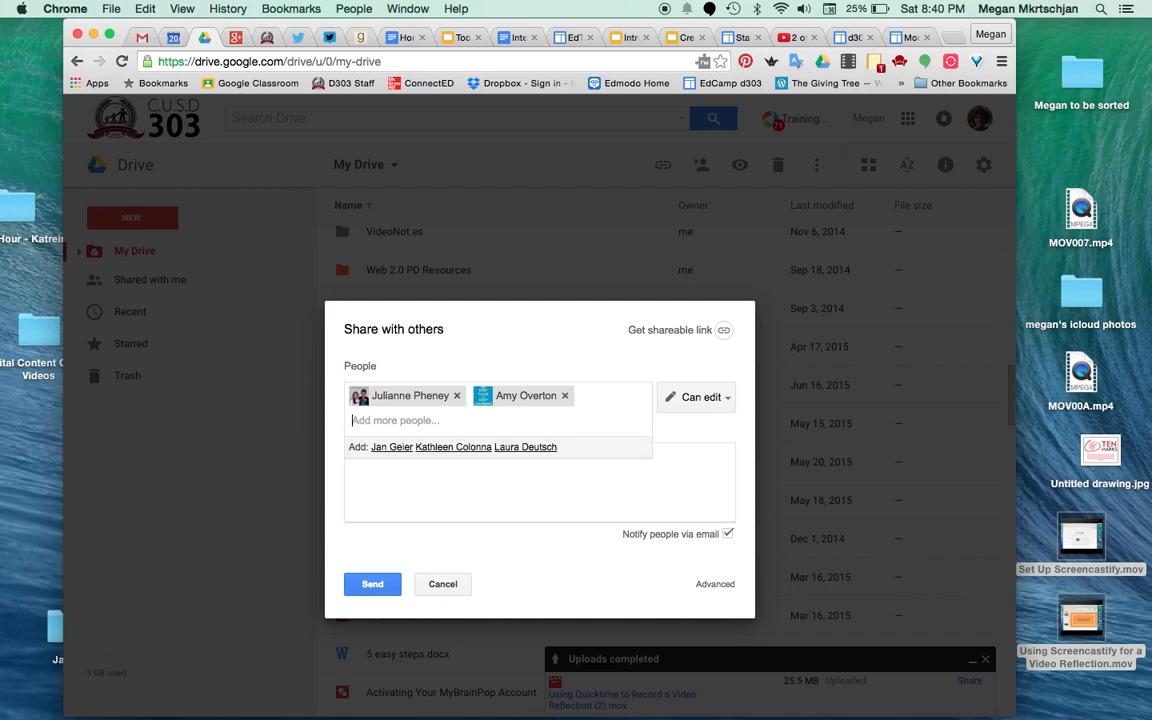
{"action": "left_click", "coordinate": [696, 397]}
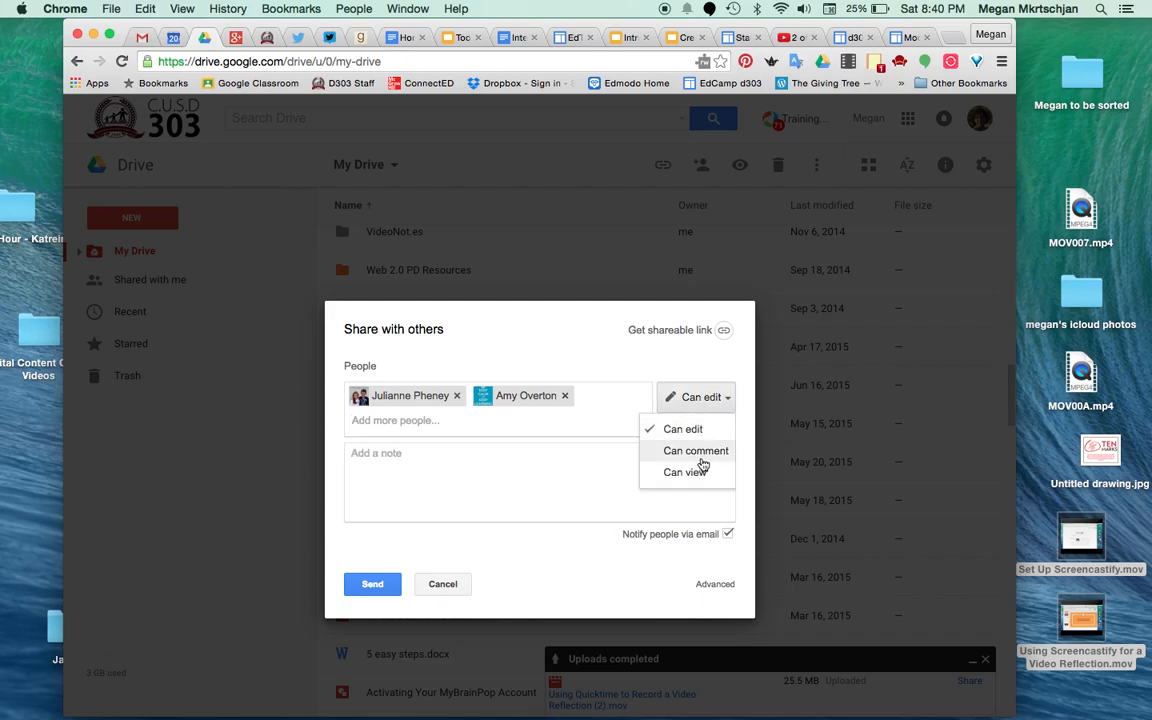
{"action": "mouse_move", "coordinate": [701, 486]}
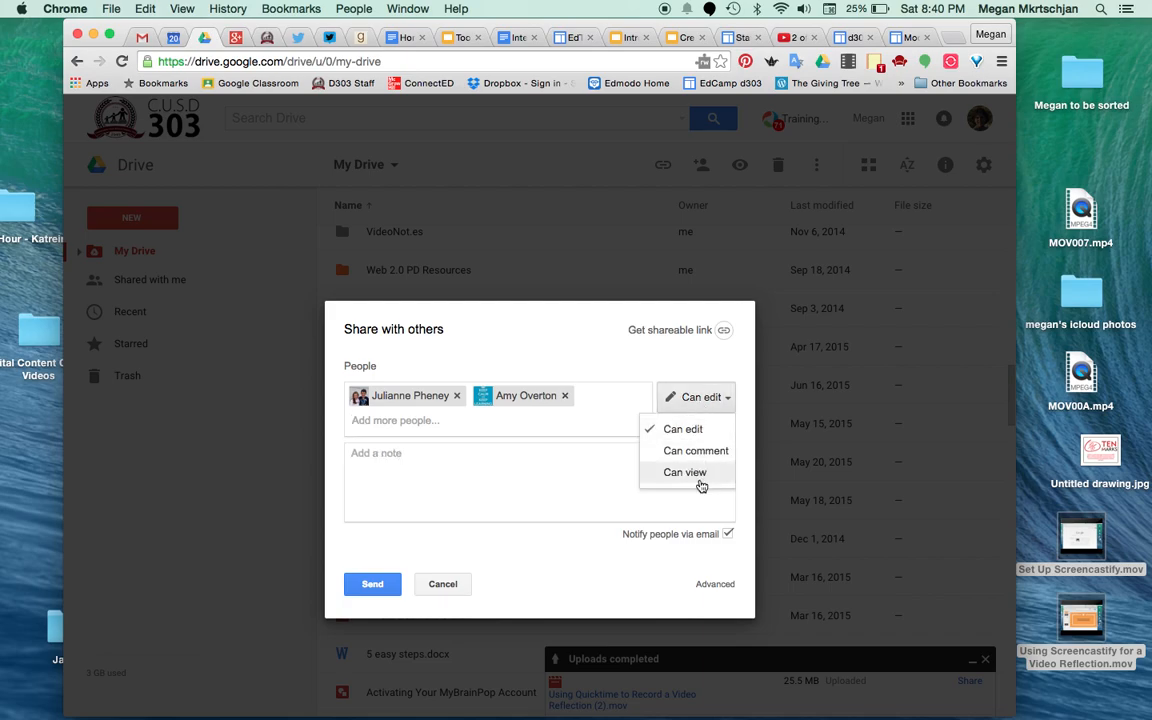
{"action": "left_click", "coordinate": [684, 472]}
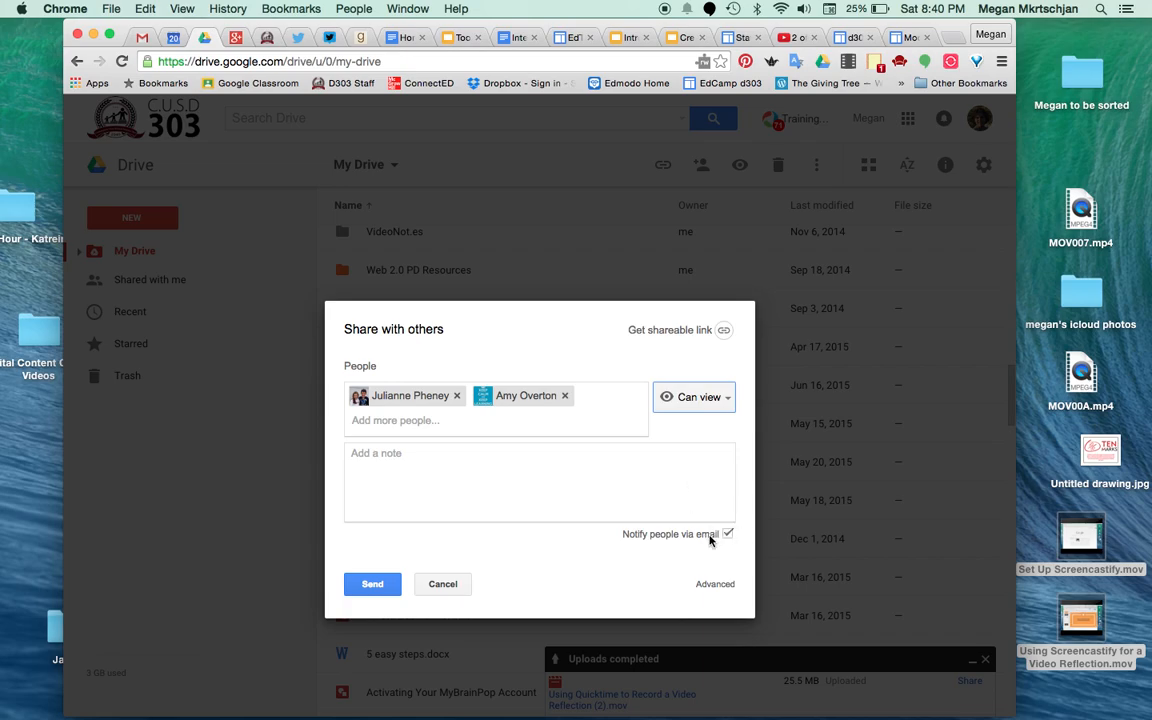
{"action": "mouse_move", "coordinate": [710, 580]}
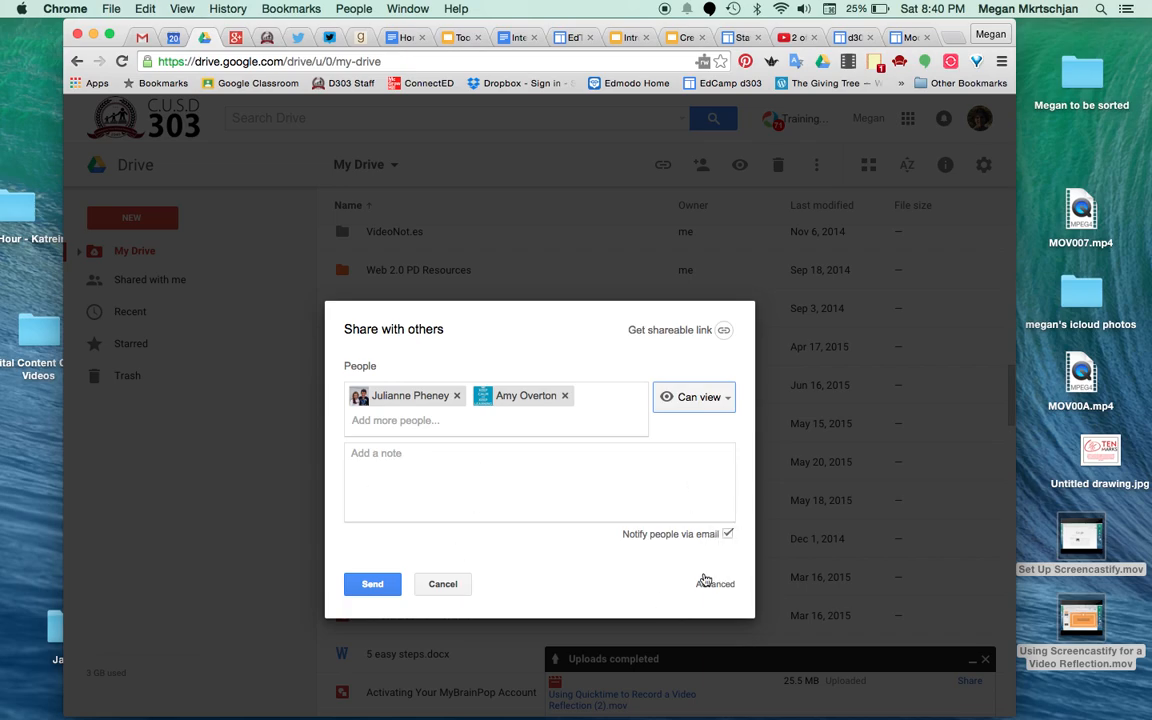
{"action": "left_click", "coordinate": [716, 584]}
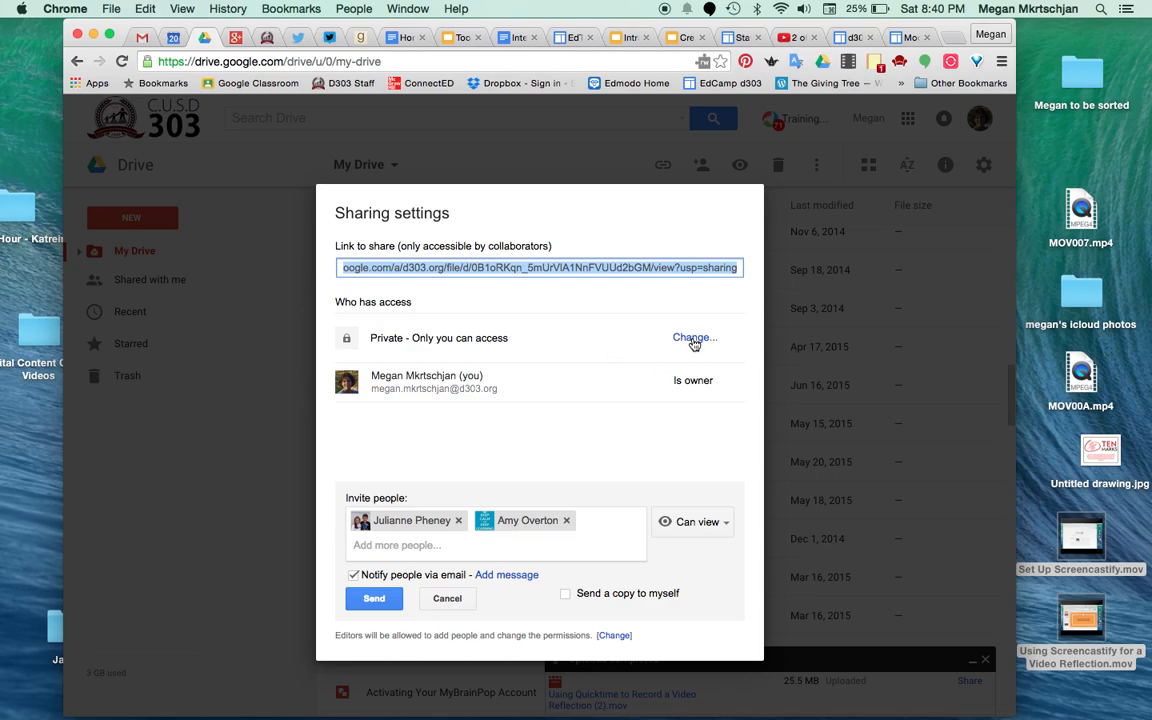
Change the video's access from Private - Only you can access
{"action": "left_click", "coordinate": [692, 337]}
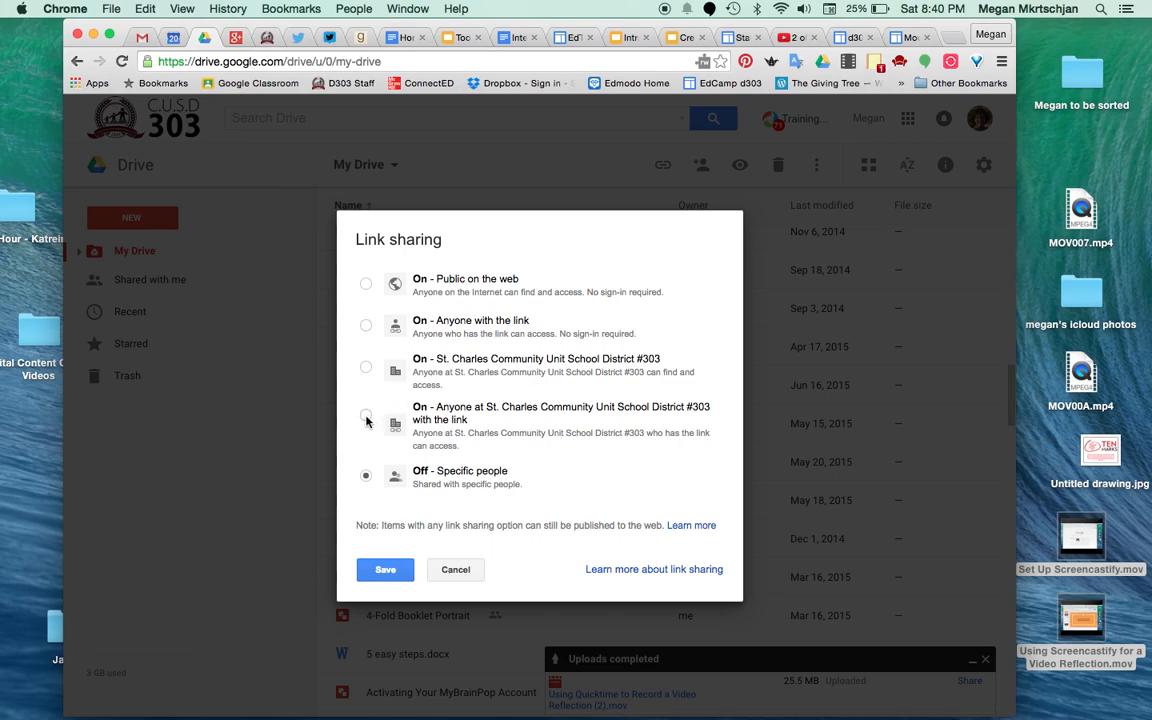
Allow anyone at St. Charles CUSD #303 with the link to view, then save
{"action": "left_click", "coordinate": [366, 416]}
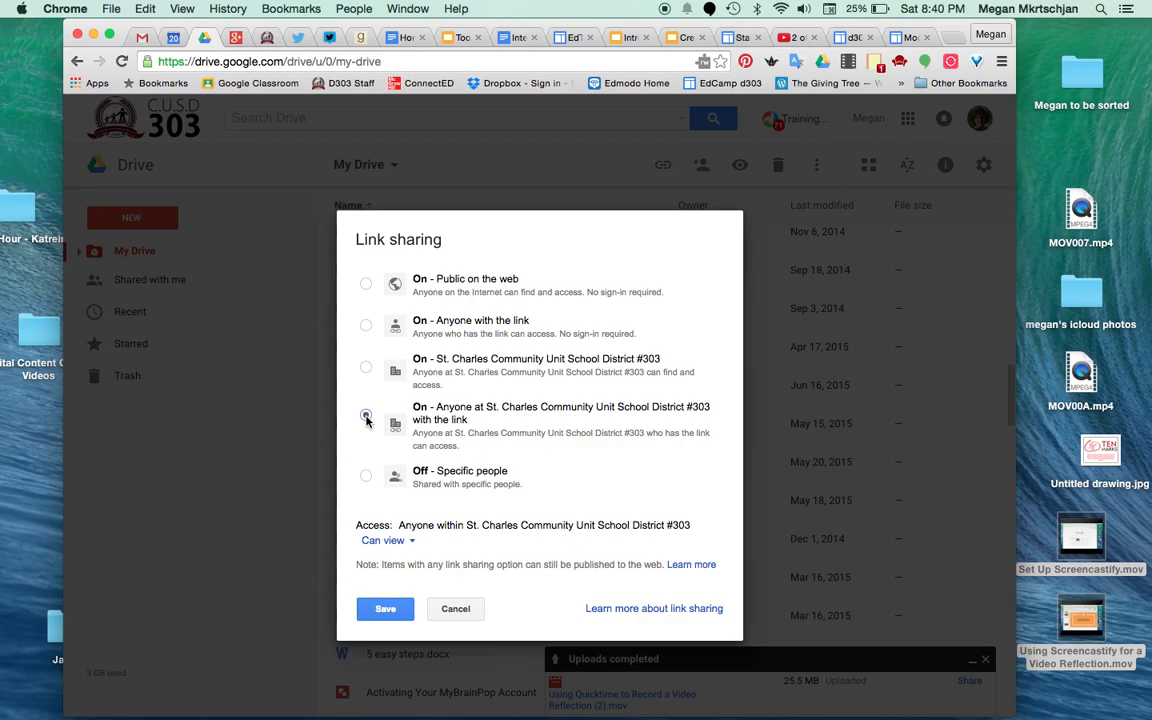
{"action": "left_click", "coordinate": [366, 414]}
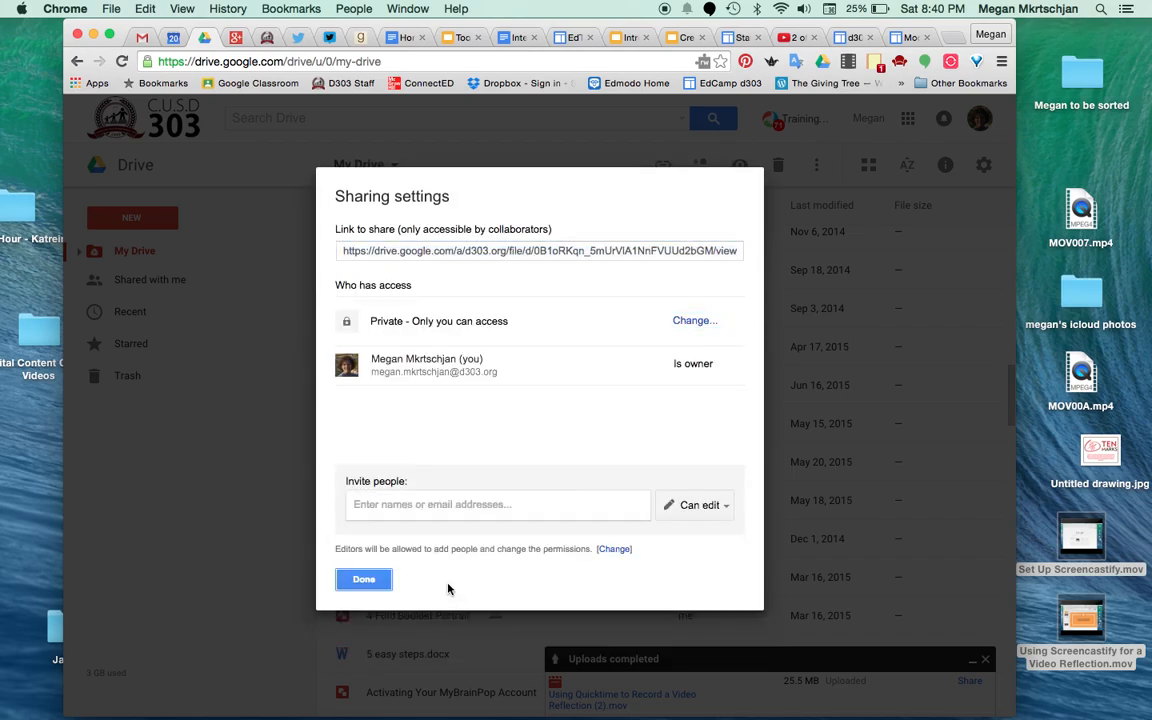
Finish the sharing settings with Done and return to the My Drive list
{"action": "left_click", "coordinate": [363, 579]}
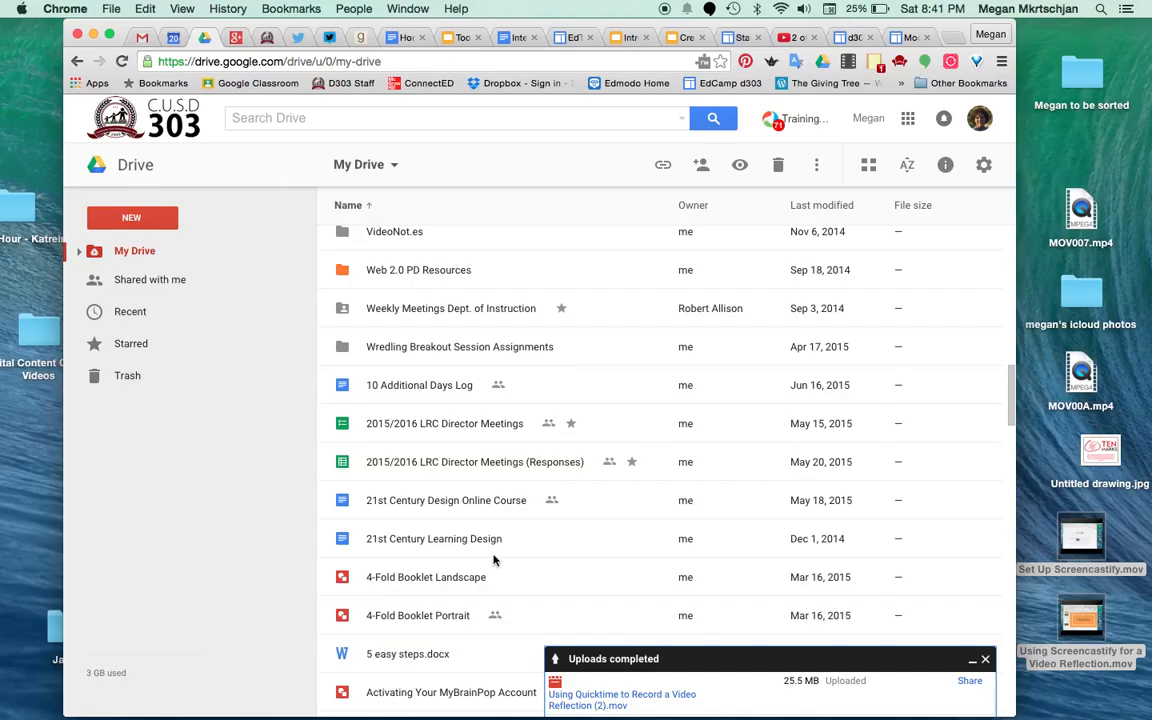
{"action": "mouse_move", "coordinate": [984, 659]}
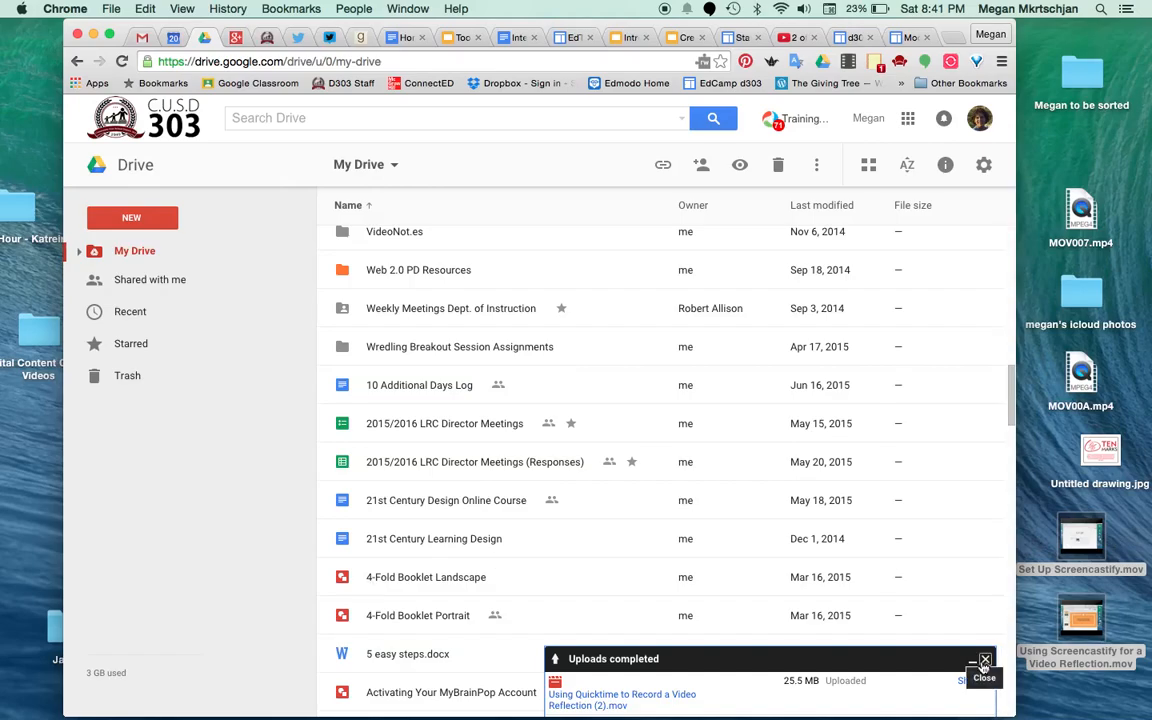